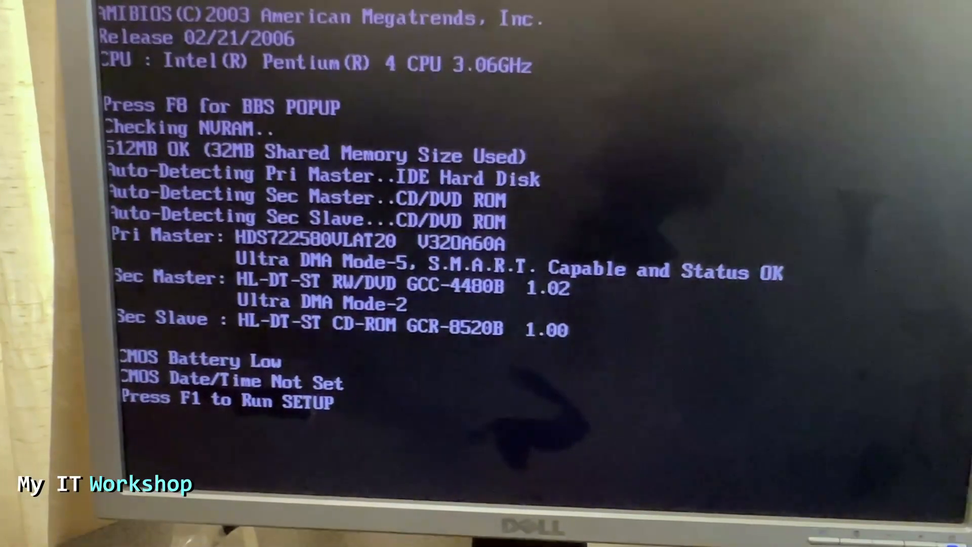
# Enter setup, review that no supervisor password is installed, and begin exiting without saving
pyautogui.press('f1')
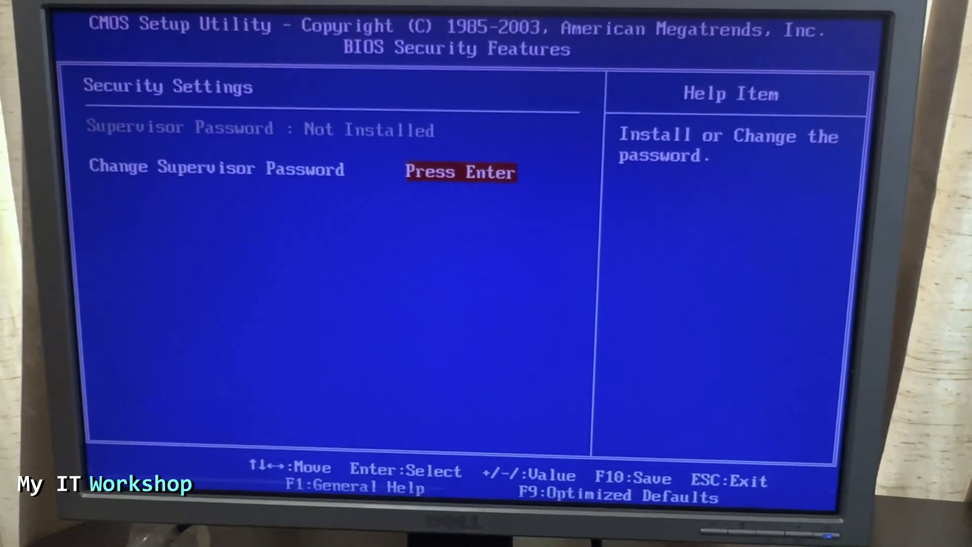
pyautogui.press('Escape')
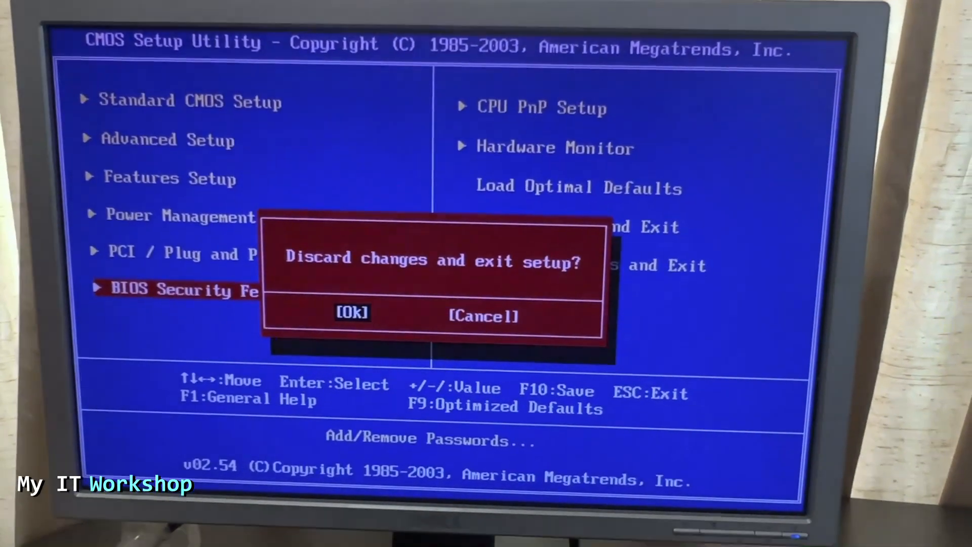